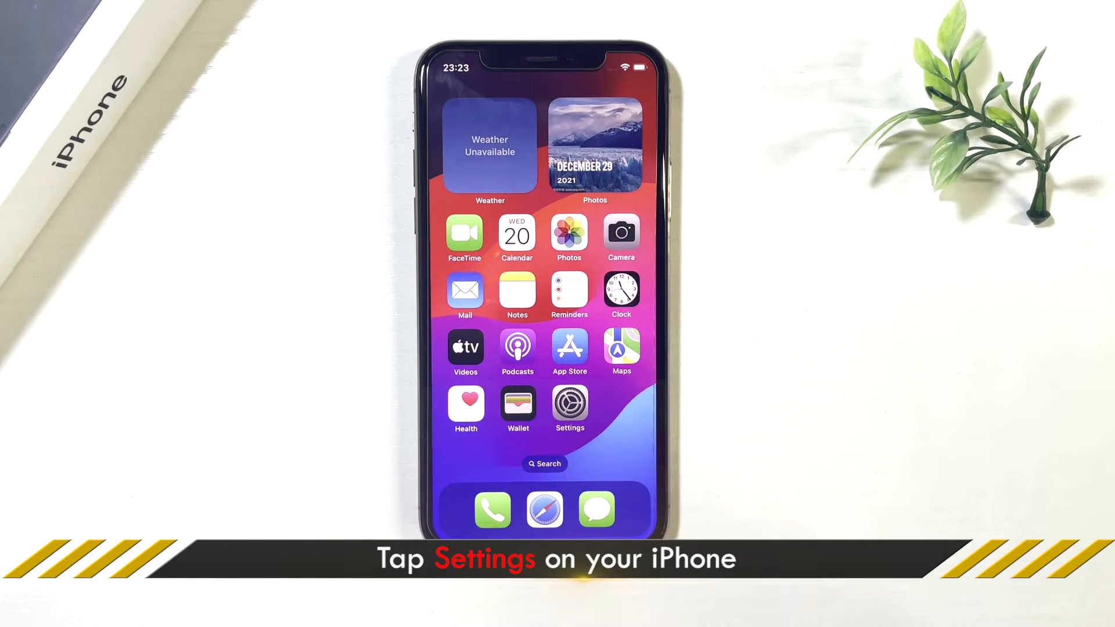
- Under General > iPhone Storage, delete the stuck 3.99 GB software update and confirm
left_click(569, 404)
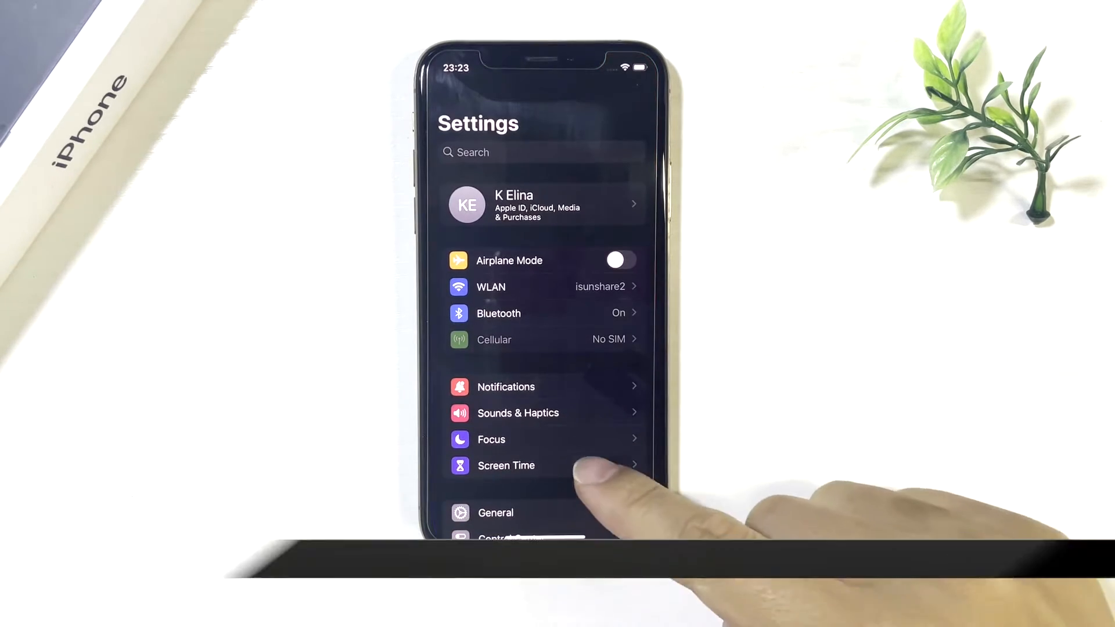
scroll("down", 3)
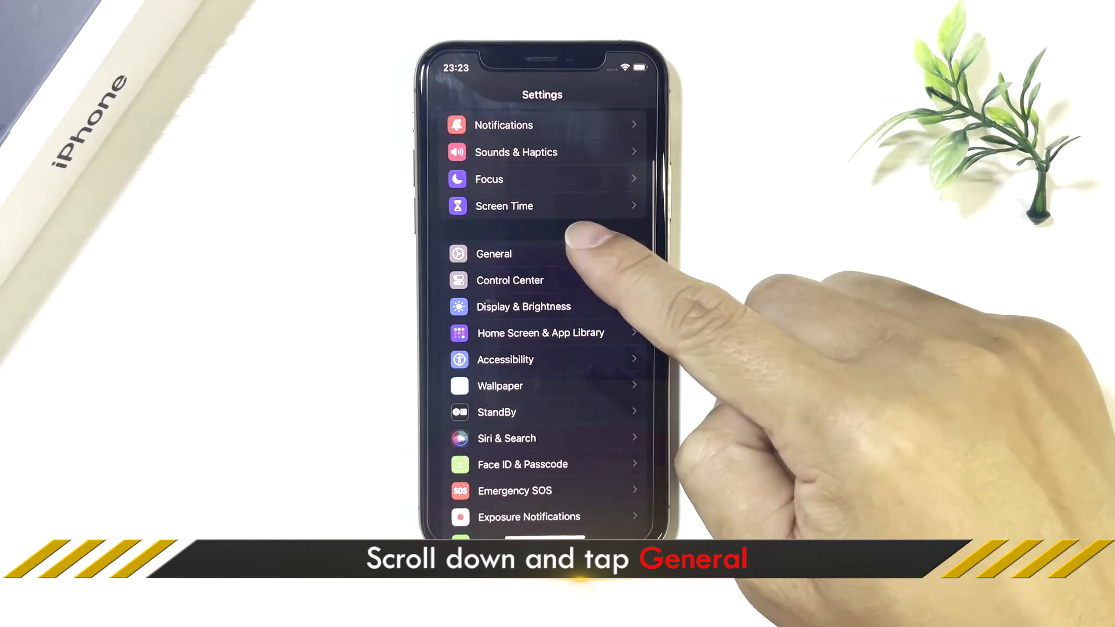
left_click(493, 254)
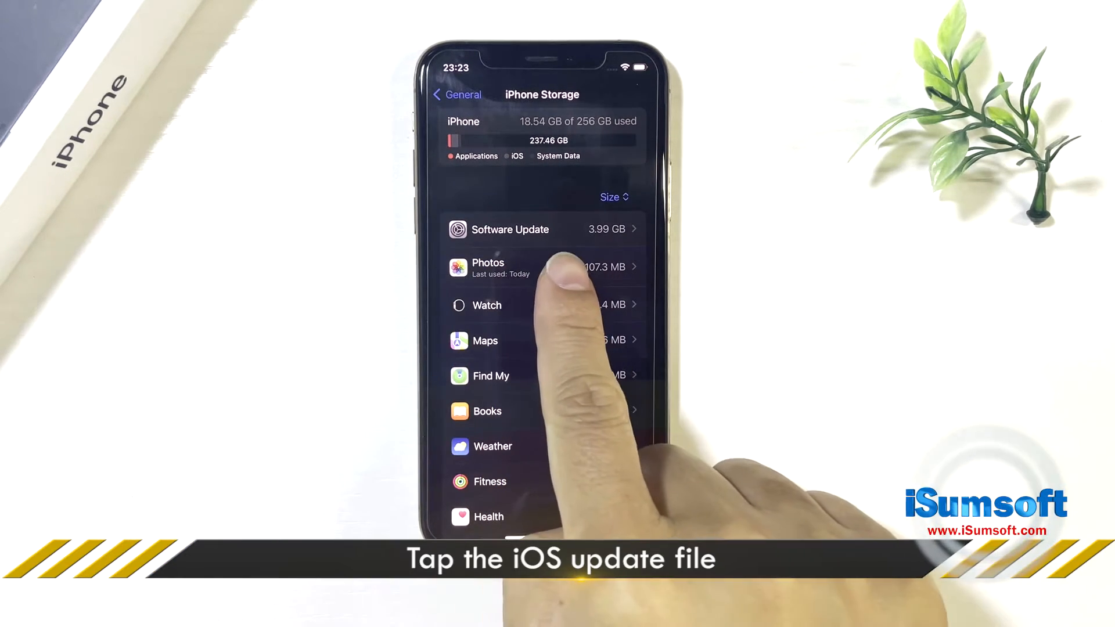
left_click(509, 228)
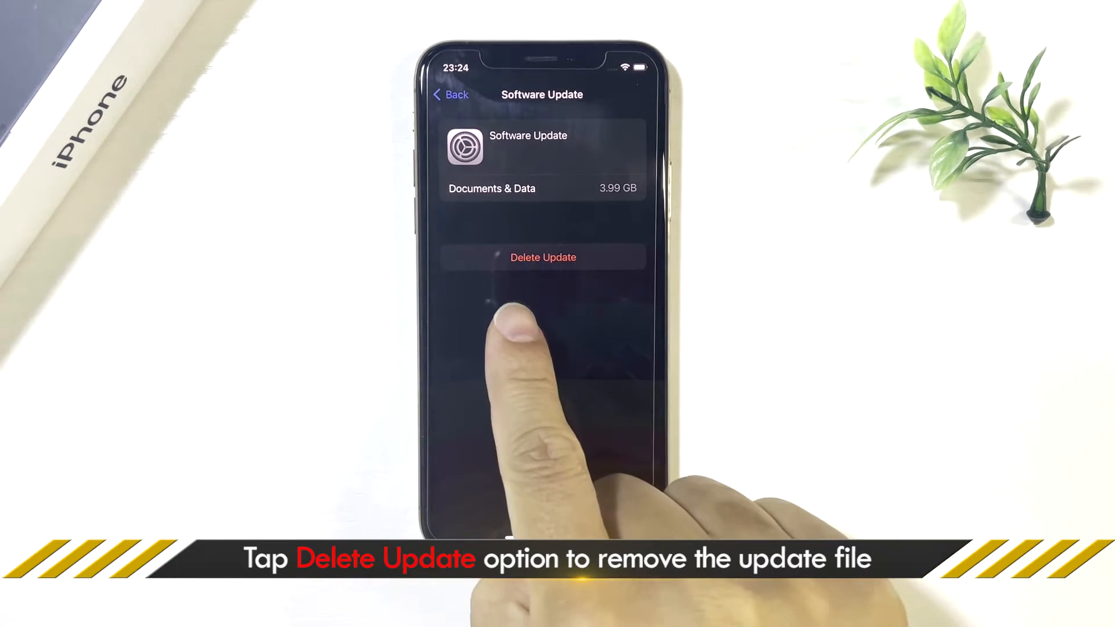
left_click(542, 257)
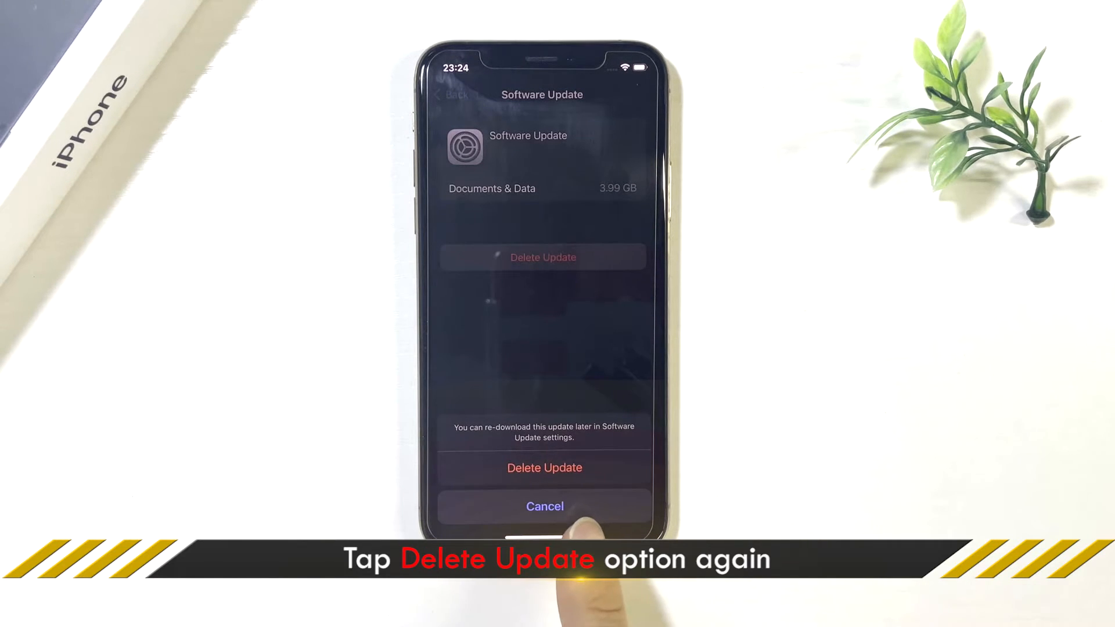
left_click(544, 467)
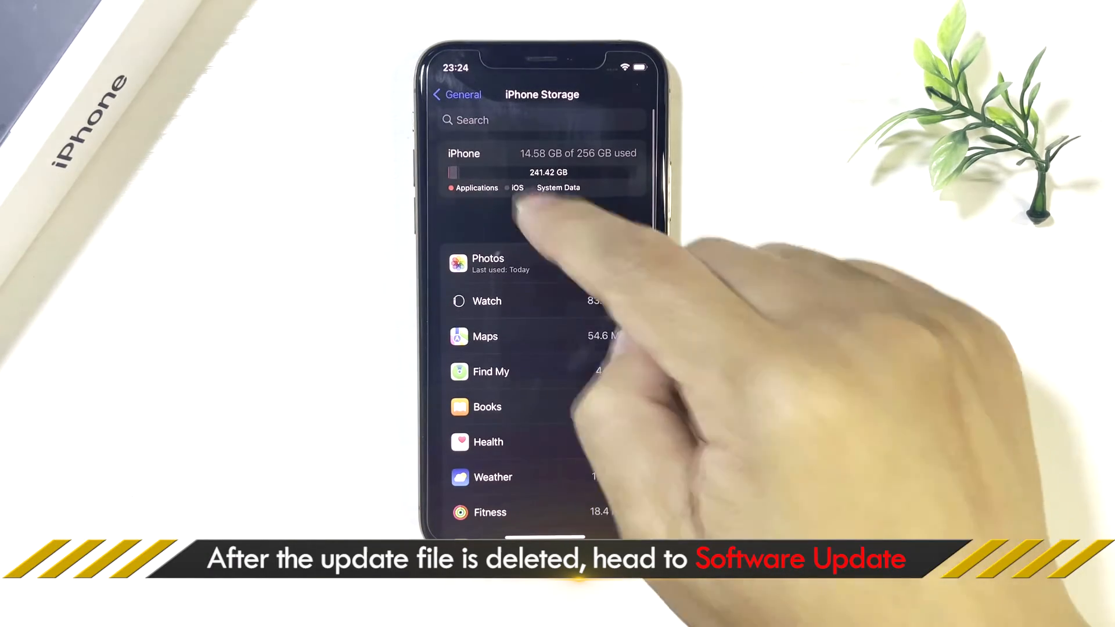
- Request the iOS 17.0 update with Update Now and enter the device passcode
left_click(457, 94)
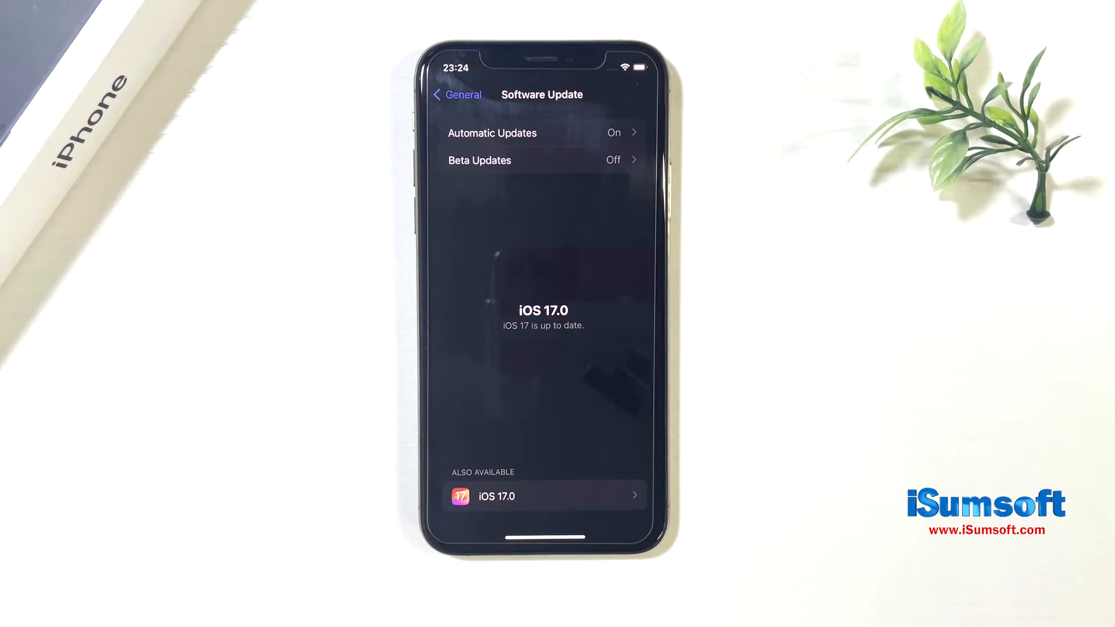
left_click(542, 495)
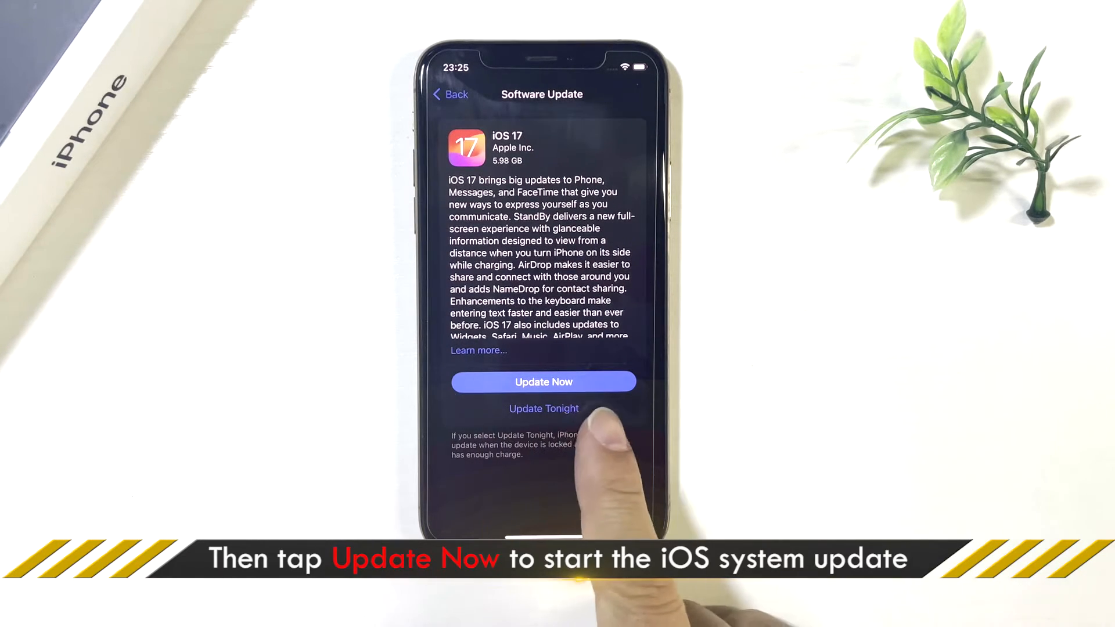
left_click(543, 382)
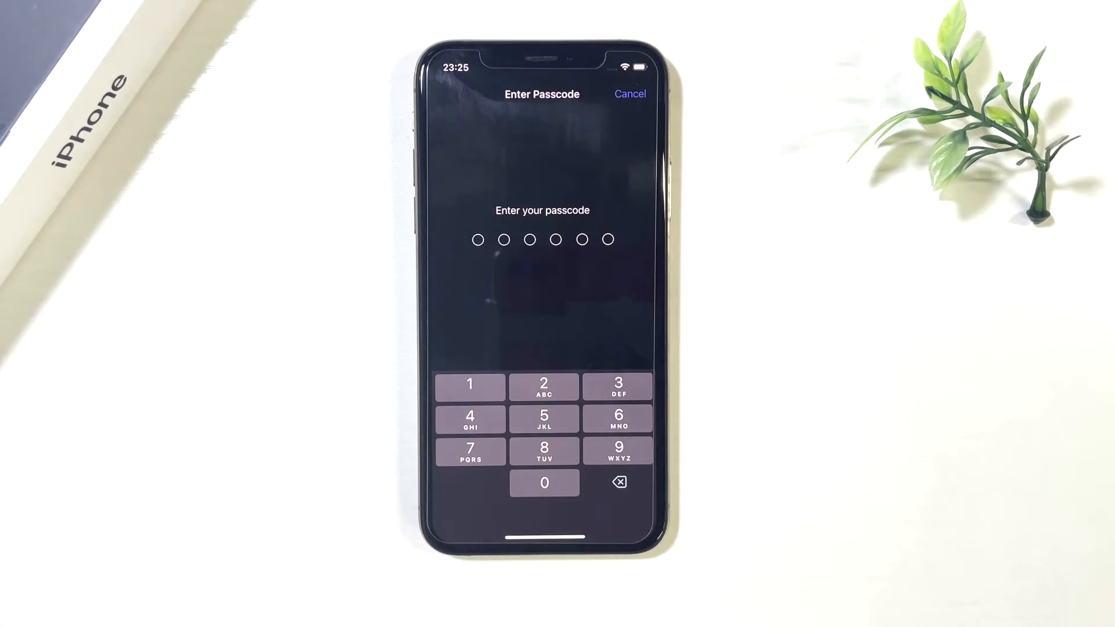
left_click(469, 416)
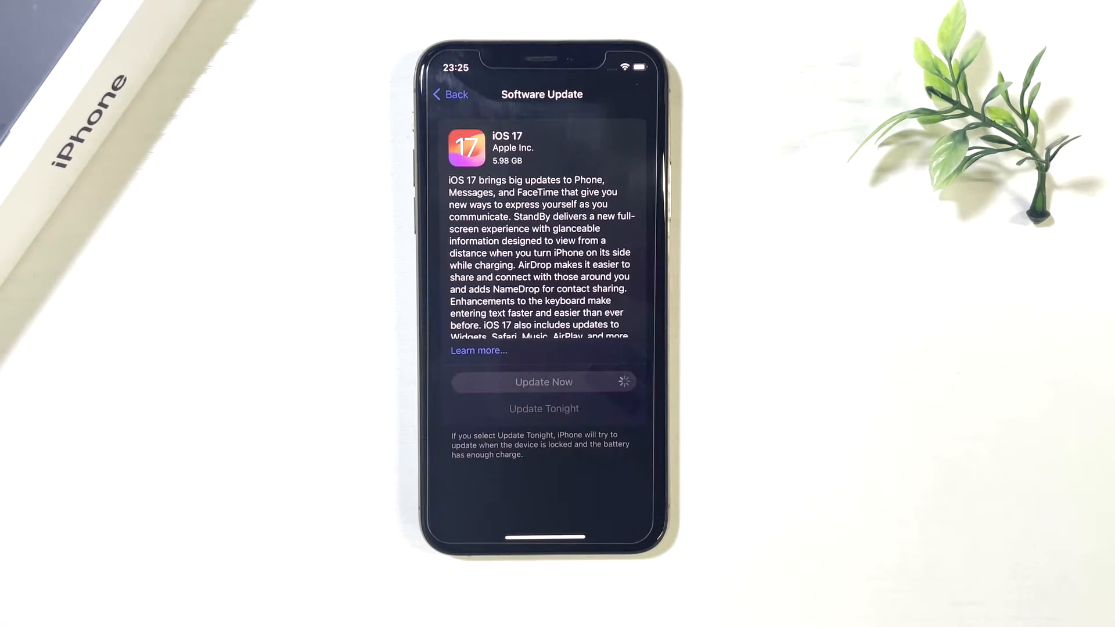
- Agree to the iOS 17 terms and conditions and confirm the agreement
left_click(542, 382)
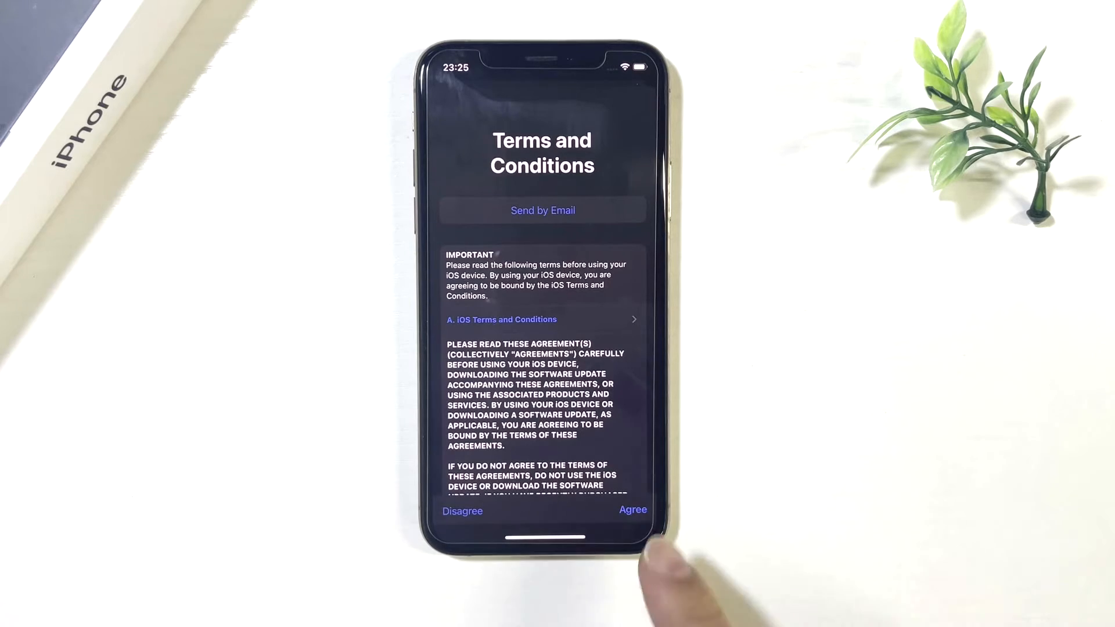
left_click(633, 510)
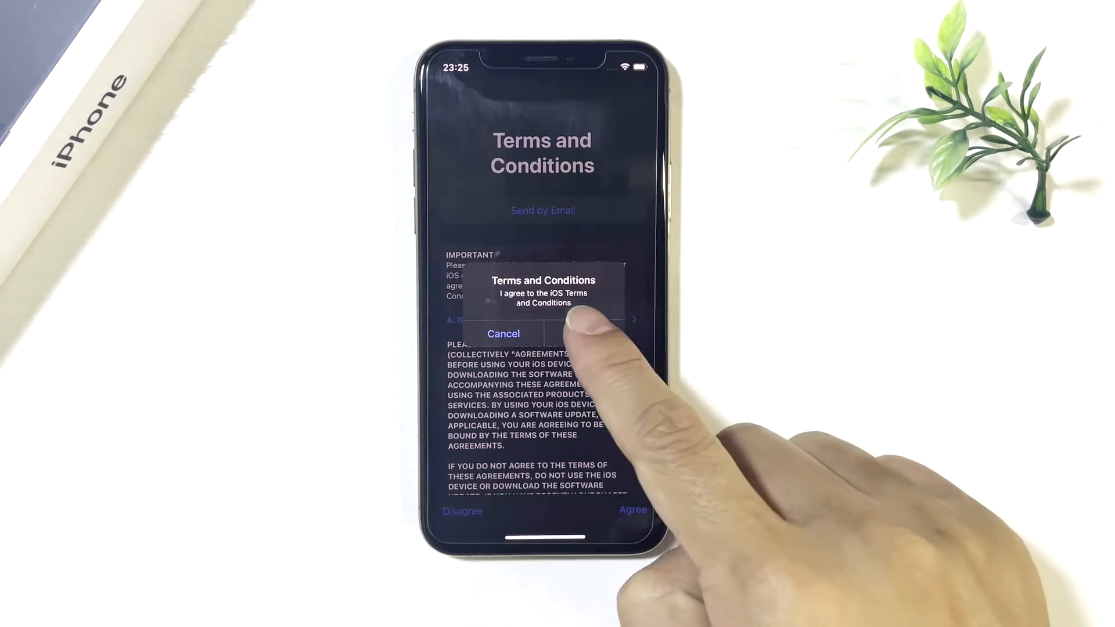
left_click(583, 334)
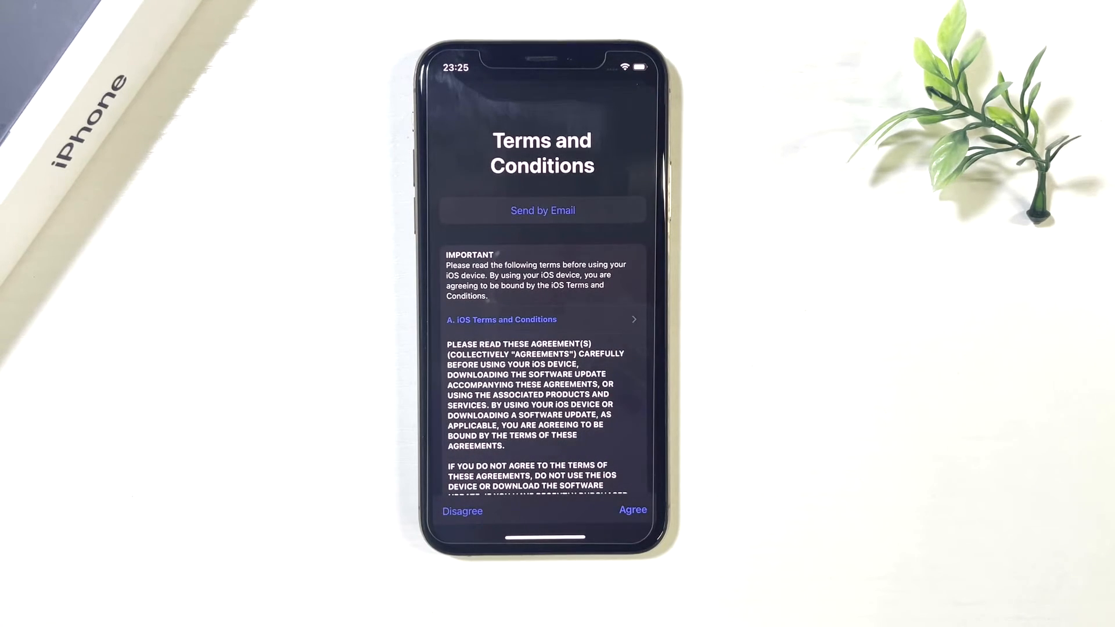
left_click(632, 509)
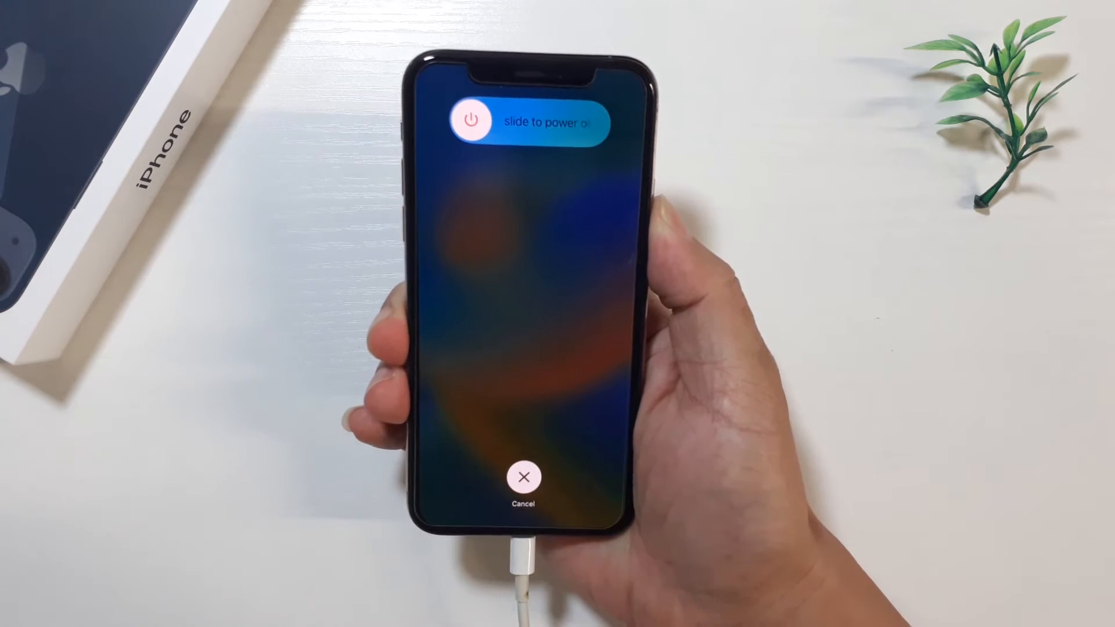
- Slide to power off the iPhone while it stays cabled to the computer
left_click_drag(472, 120, 597, 120)
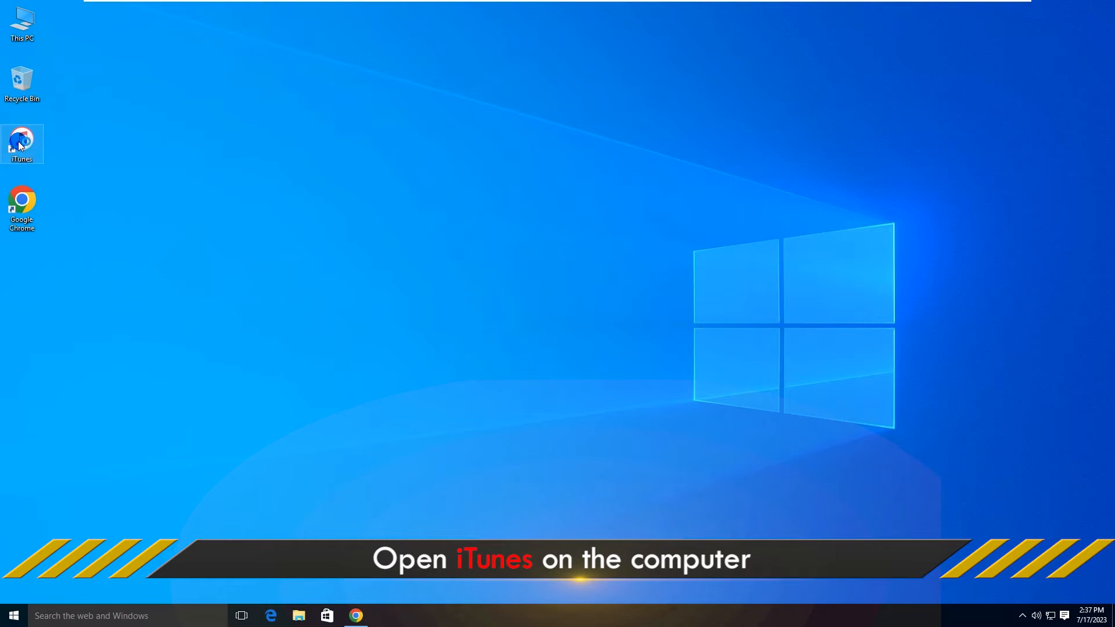
- Launch iTunes, update the recovery-mode iPhone to iOS 17.0 without erasing, and accept the release notes
double_click(22, 143)
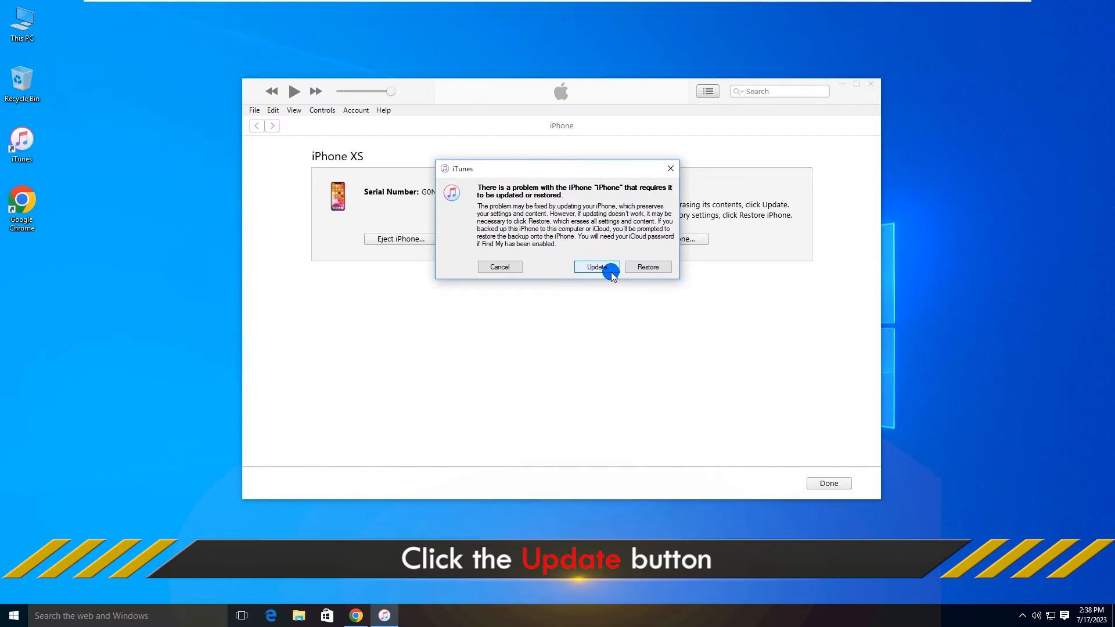
left_click(595, 266)
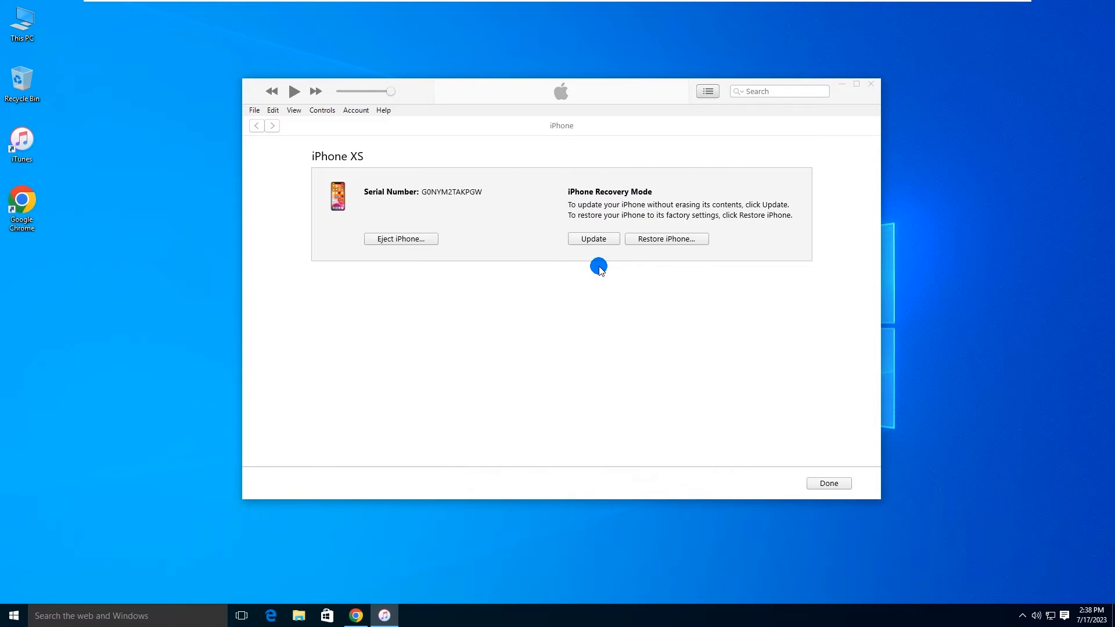
left_click(592, 238)
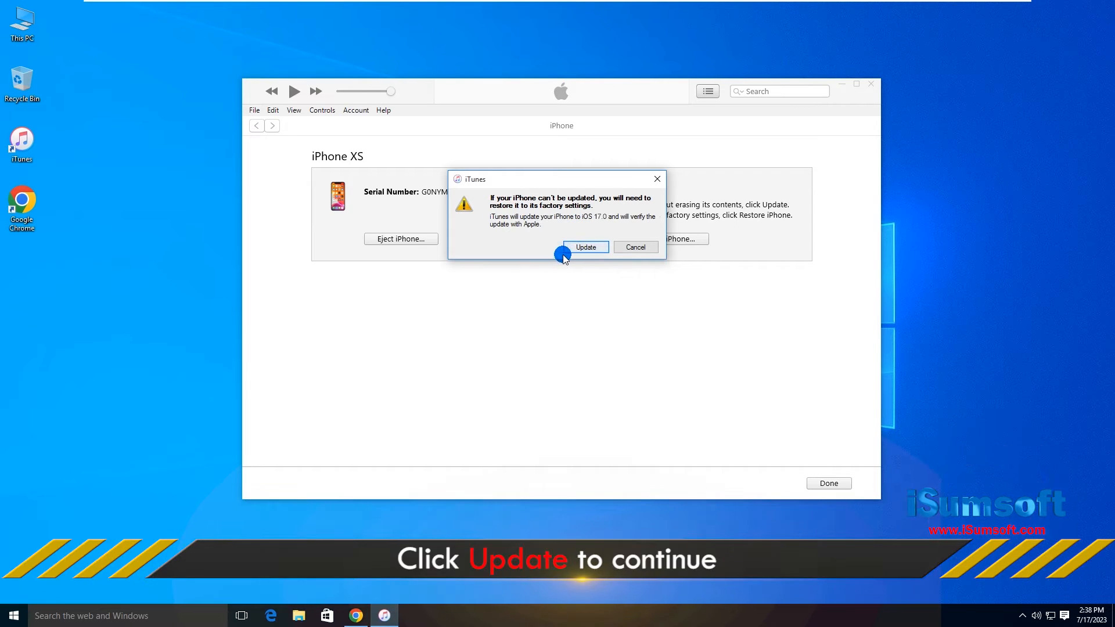
left_click(585, 247)
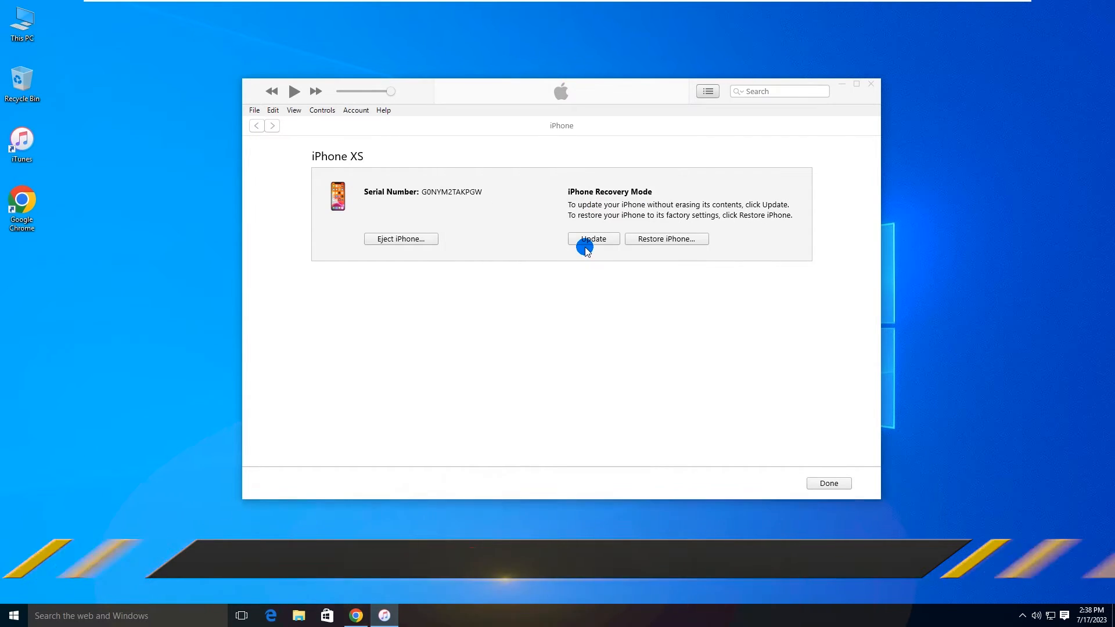
left_click(593, 238)
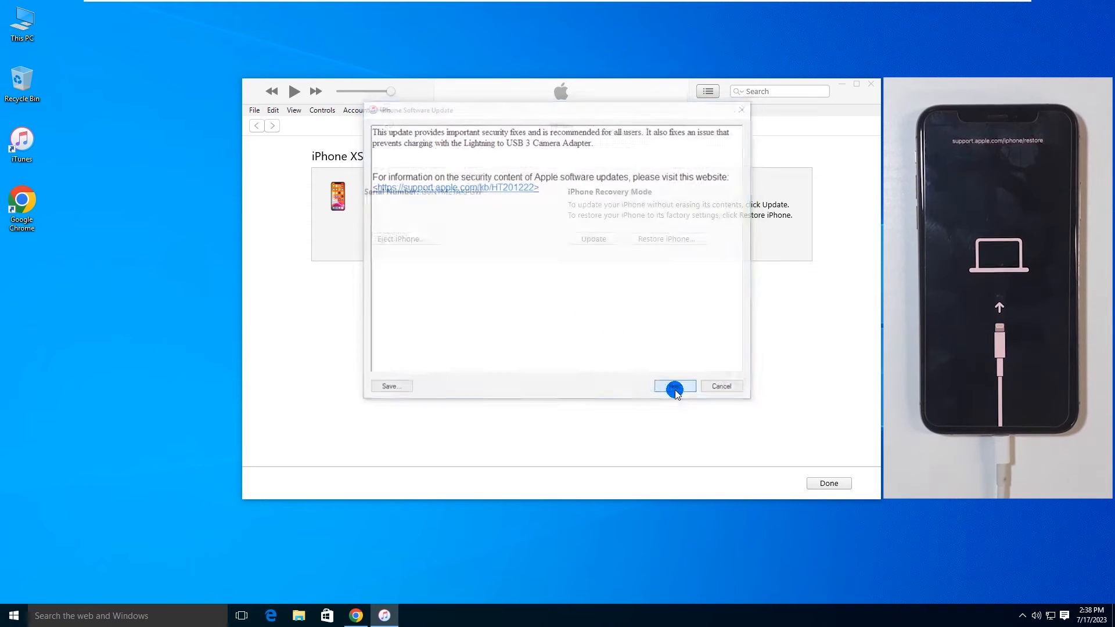
left_click(673, 386)
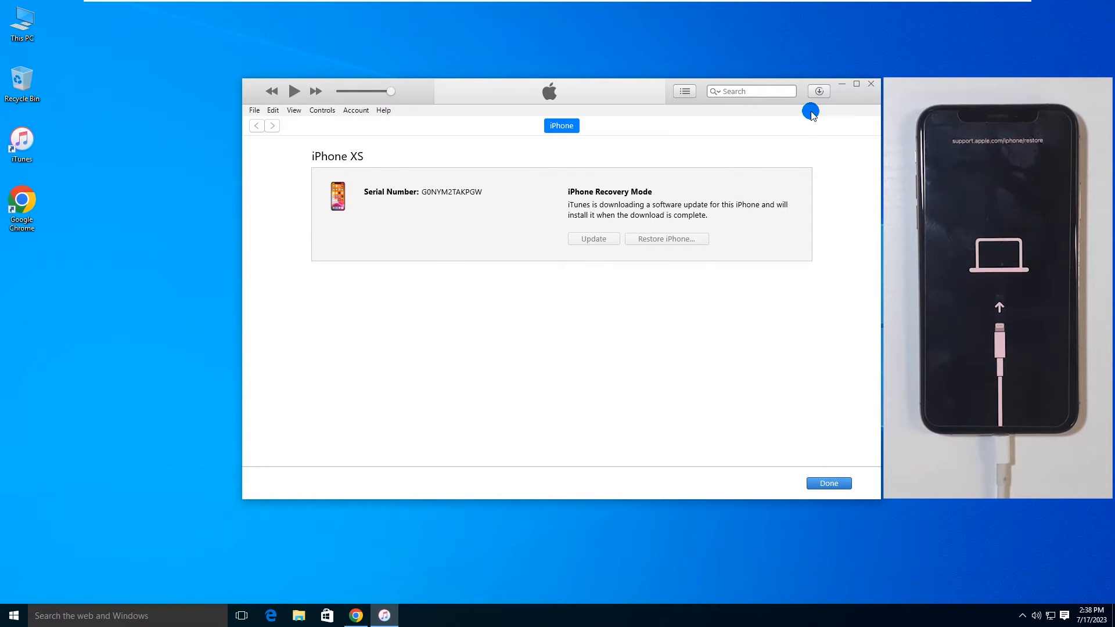
left_click(818, 91)
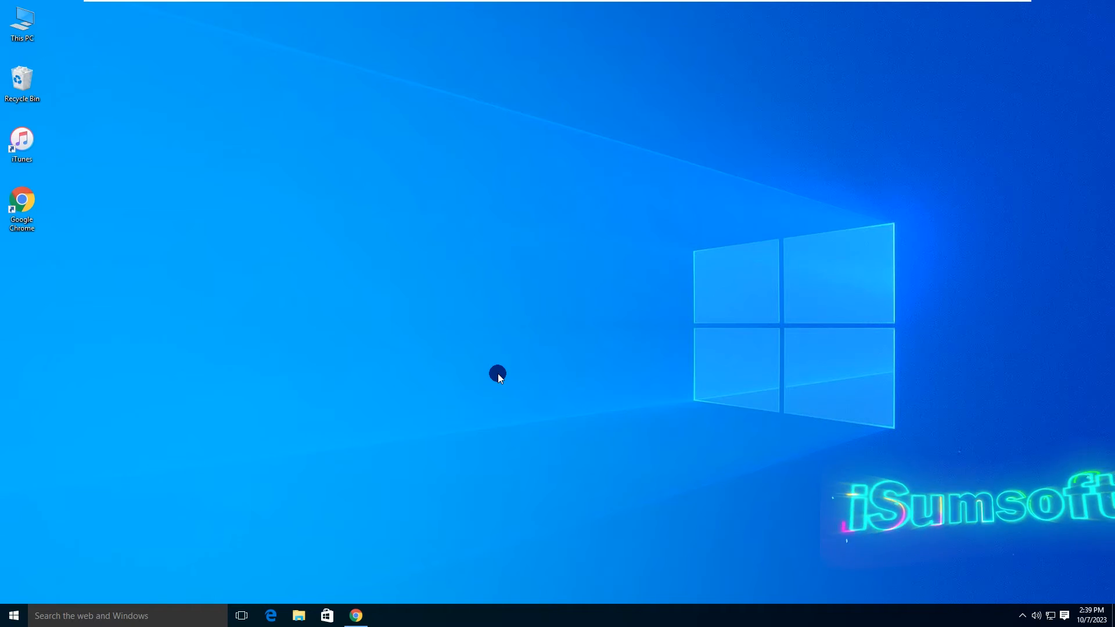
left_click(355, 615)
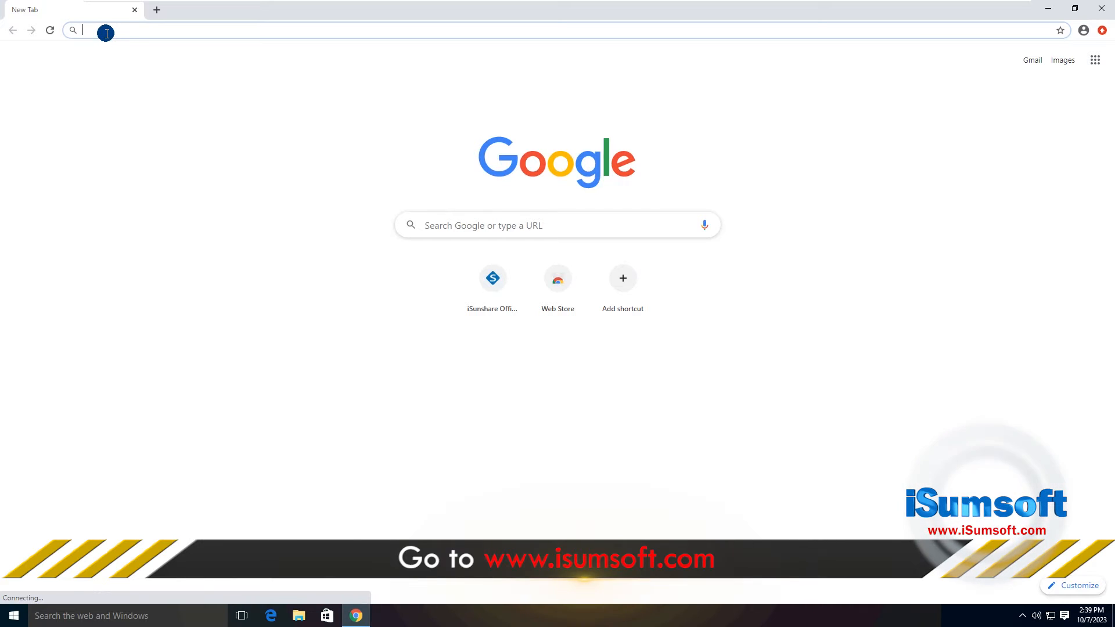
type("www.isunshare.com")
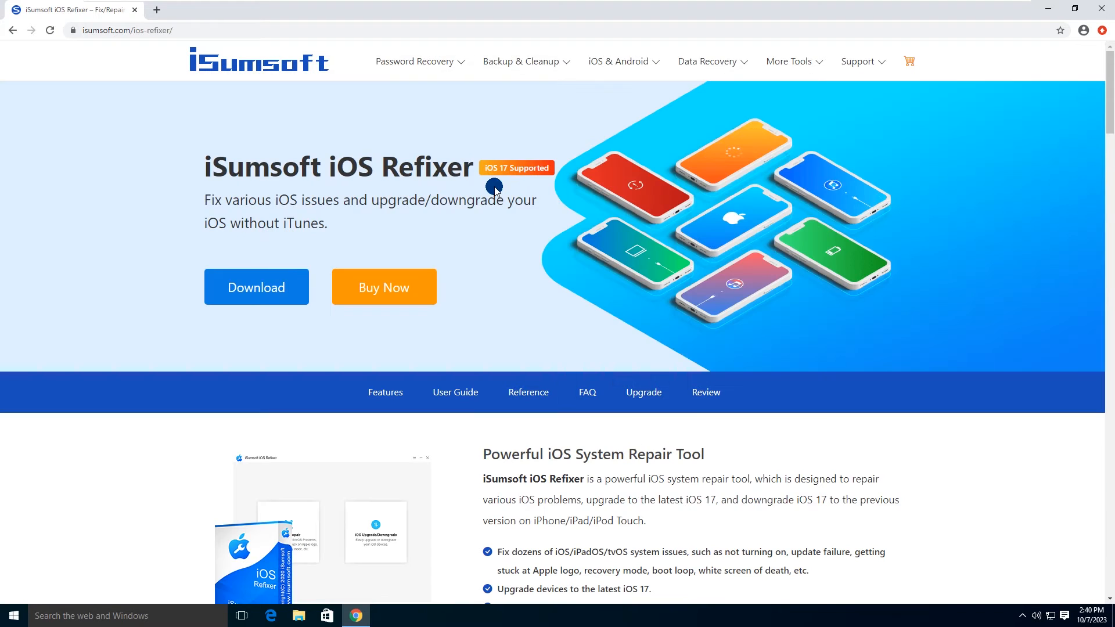
mouse_move(200, 174)
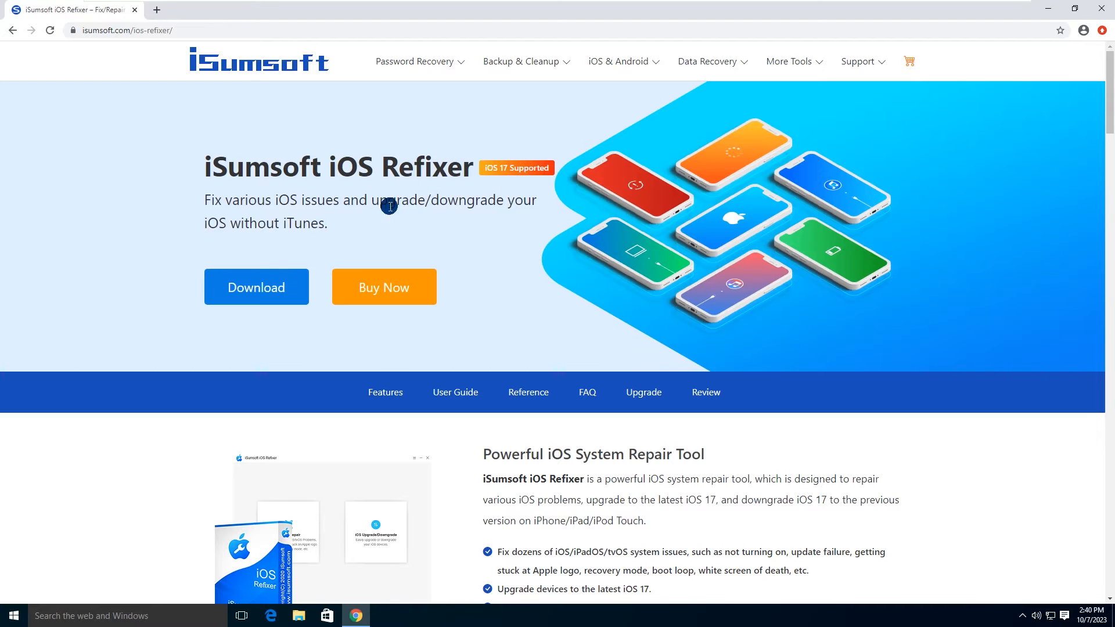
mouse_move(437, 214)
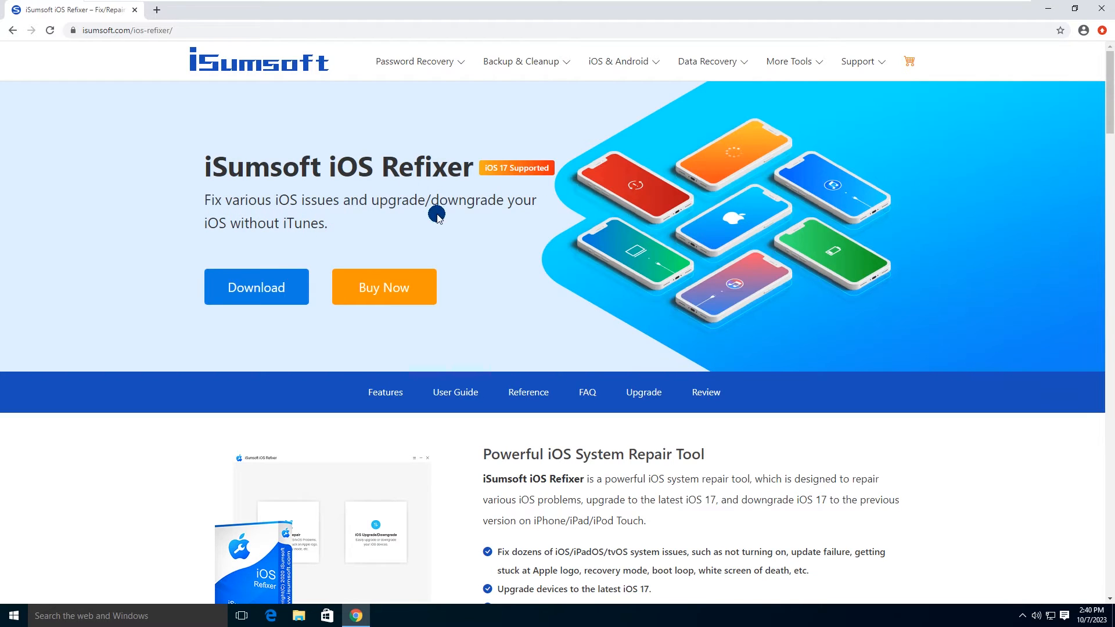
mouse_move(320, 238)
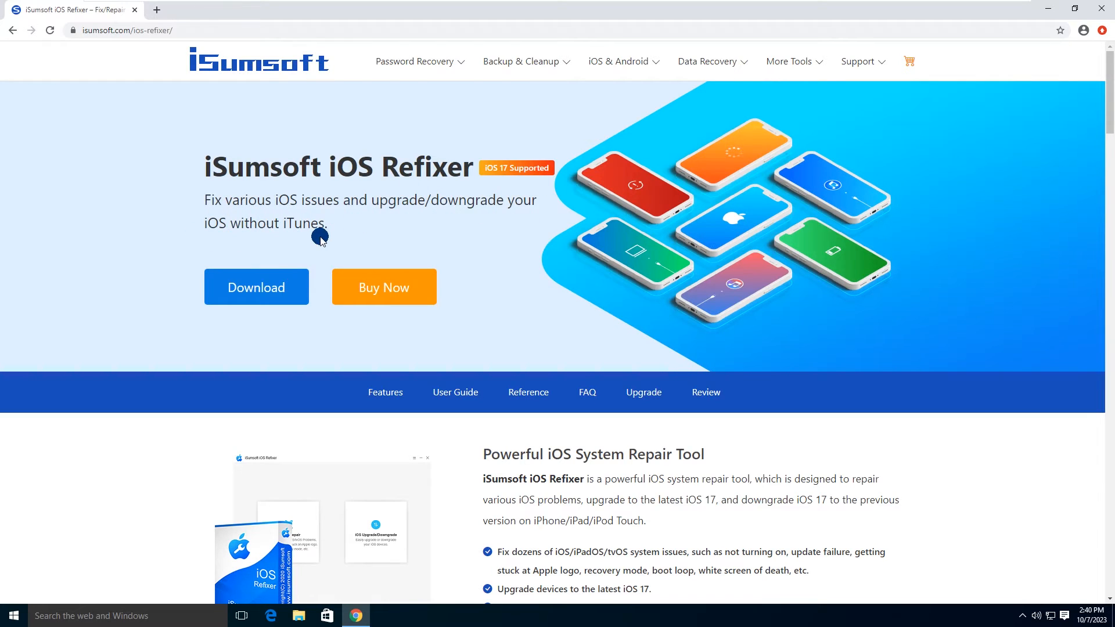
left_click(256, 286)
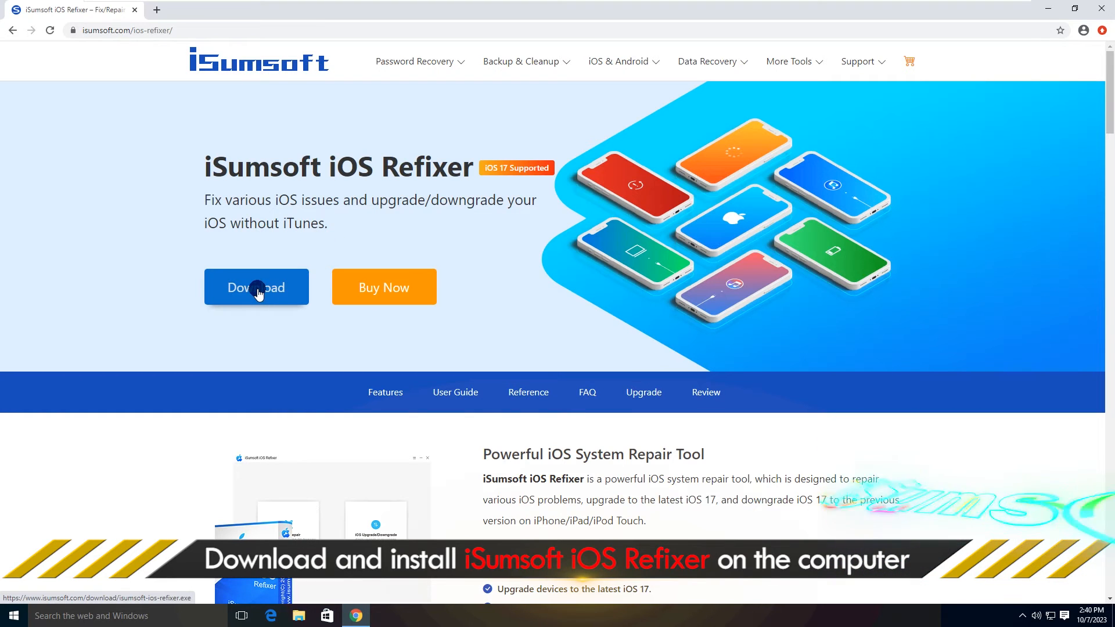
left_click(256, 286)
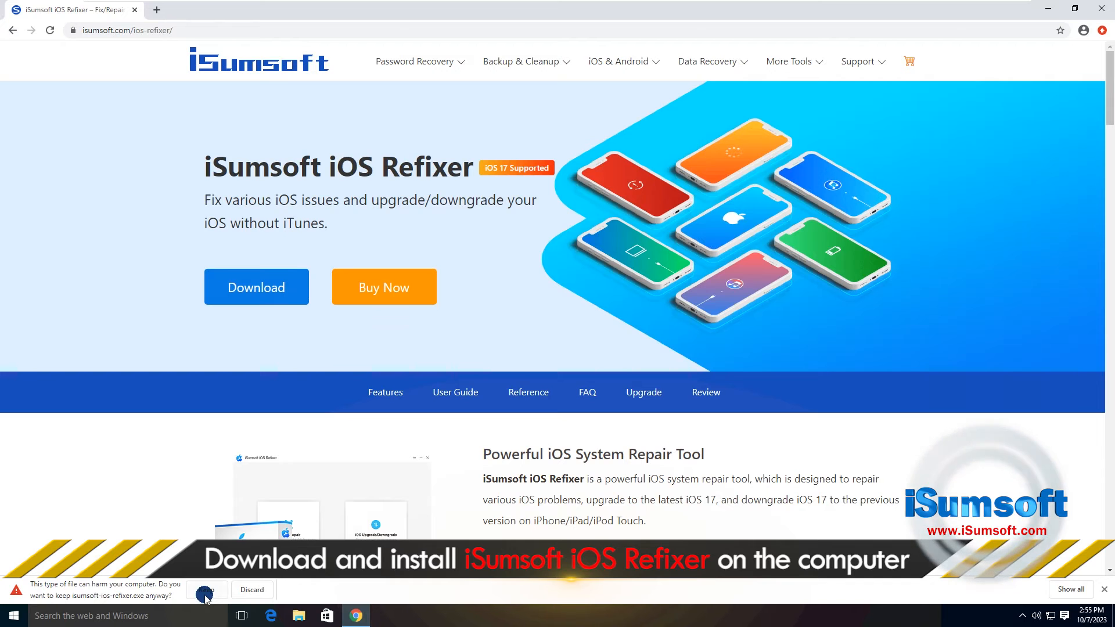
left_click(205, 589)
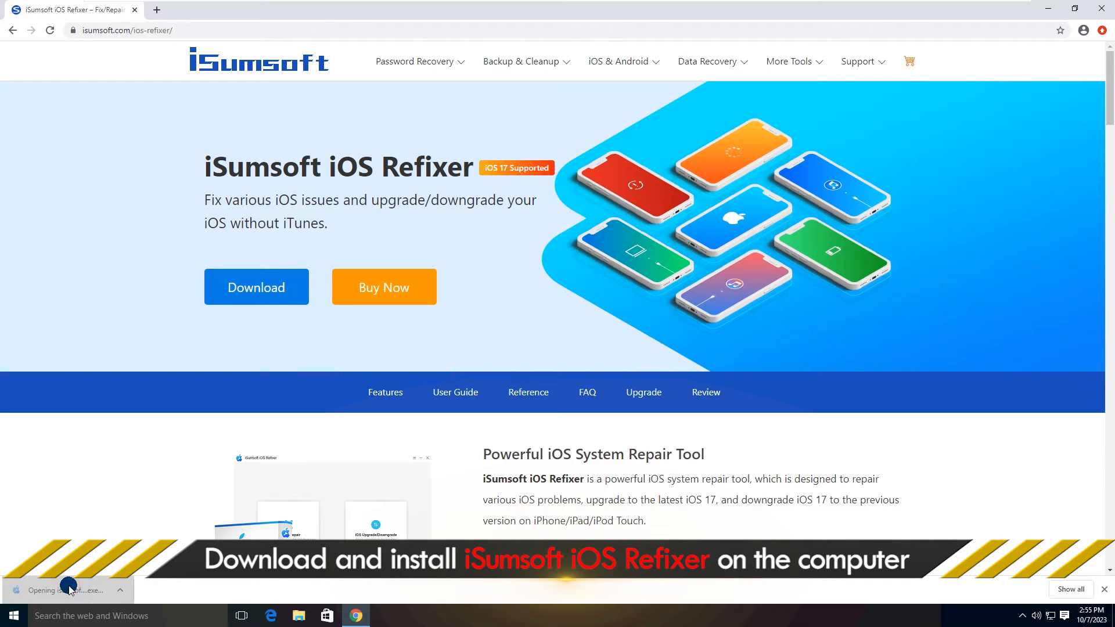
mouse_move(611, 333)
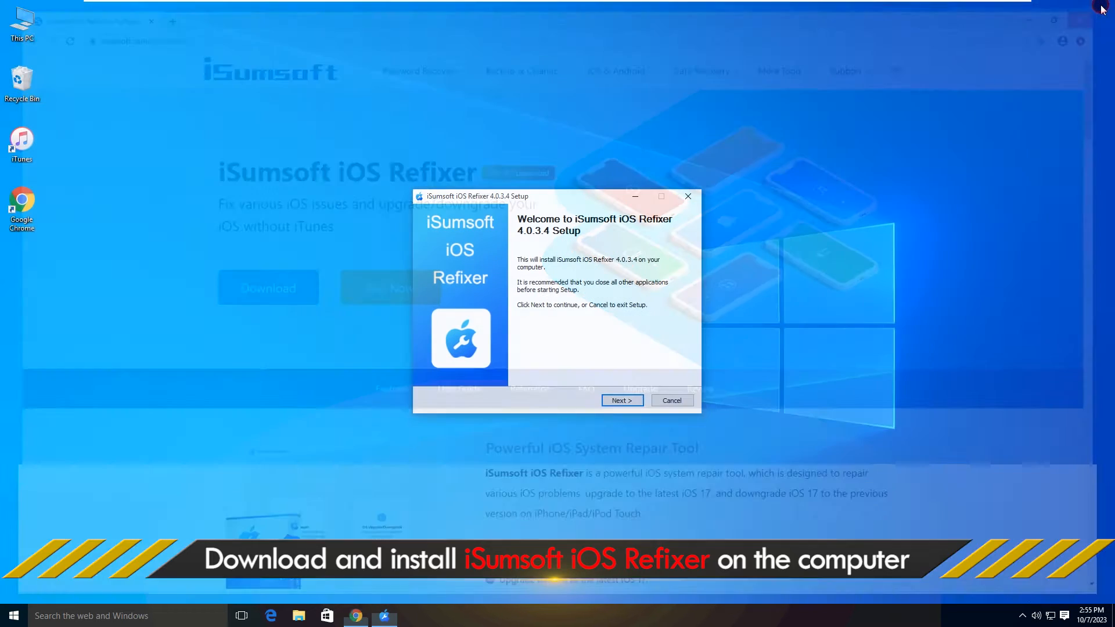
- Install iSumsoft iOS Refixer 4.0.3.4 into the default destination folder and finish setup
left_click(620, 400)
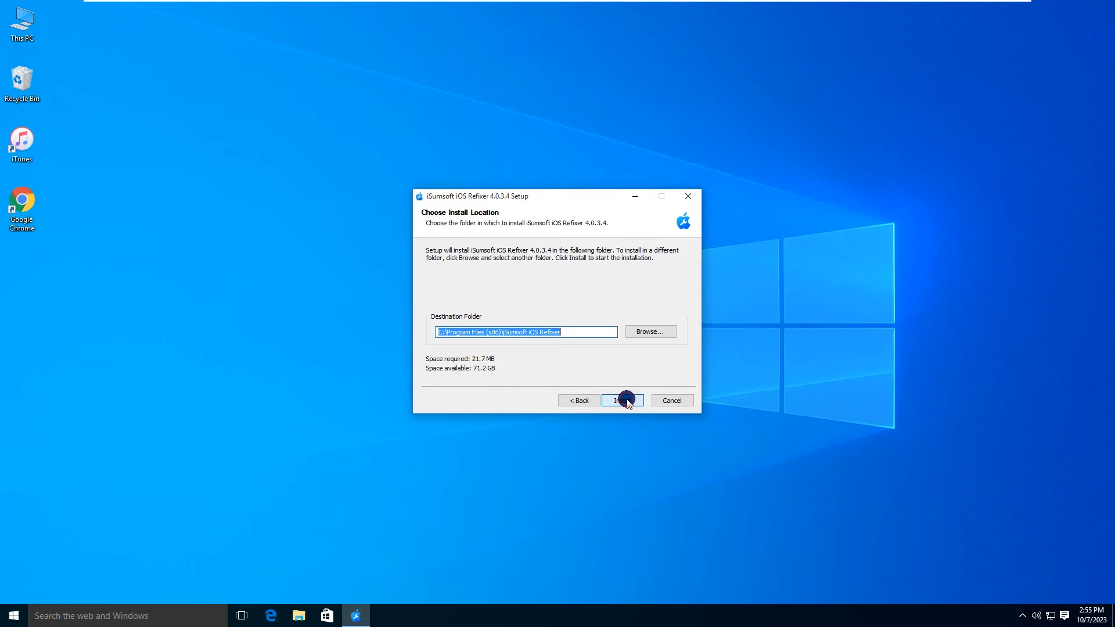
left_click(620, 400)
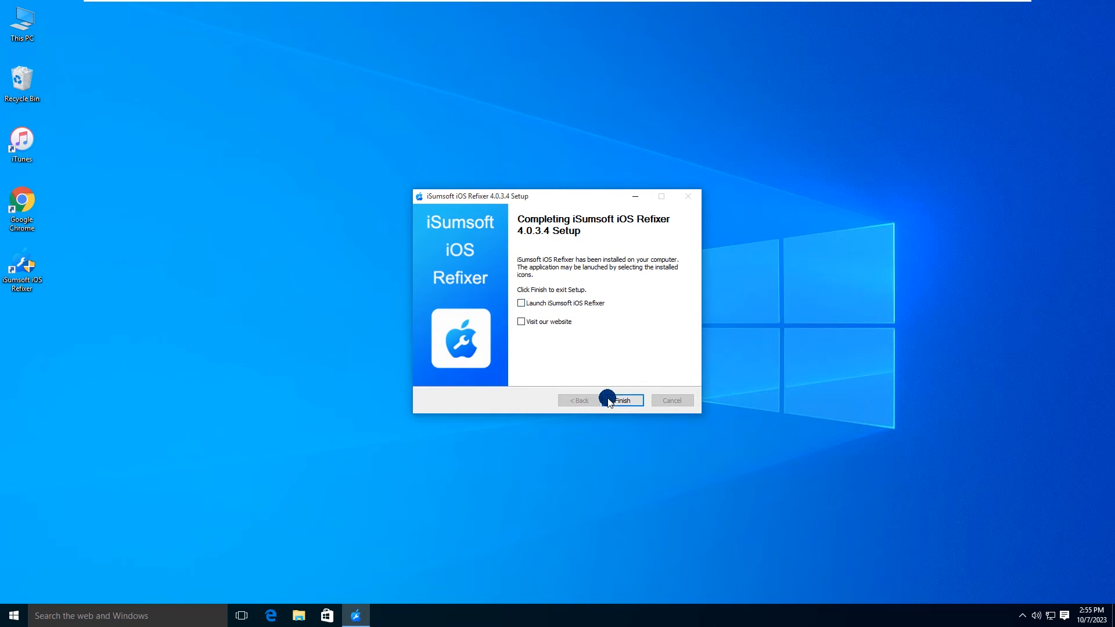
left_click(620, 400)
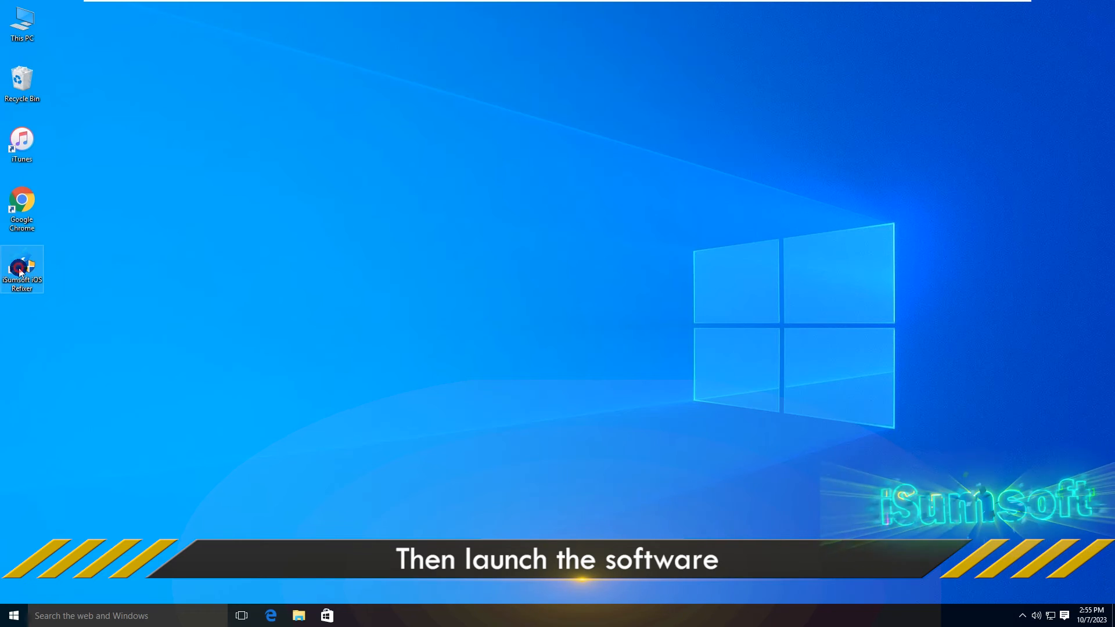
- Launch iSumsoft iOS Refixer, choose System Repair in Standard Mode, and continue with the connected iPhone
double_click(22, 269)
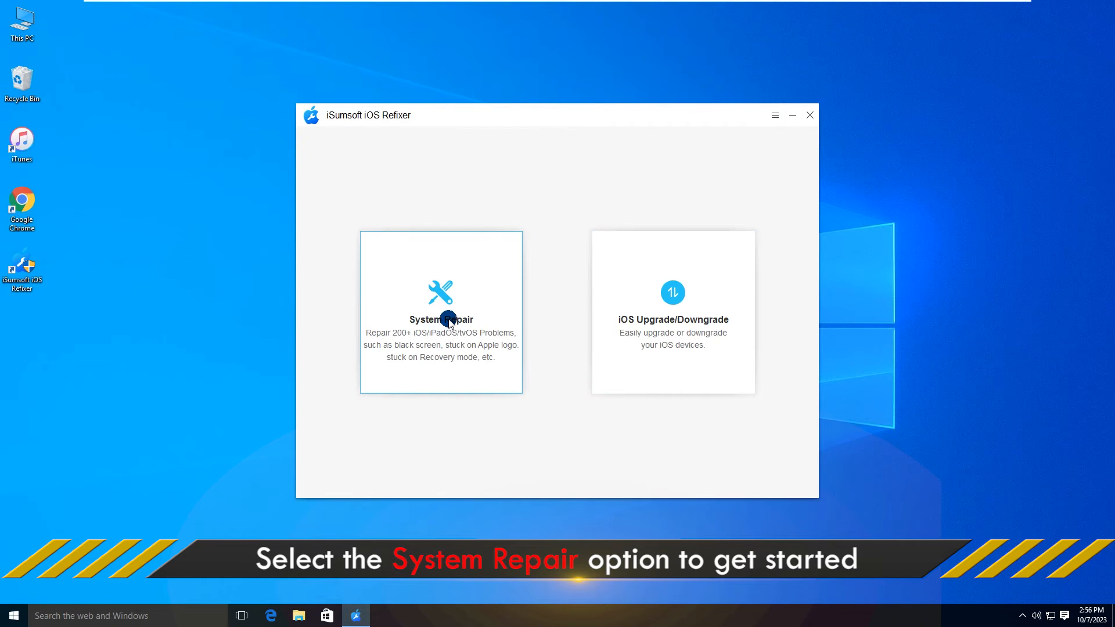
left_click(441, 313)
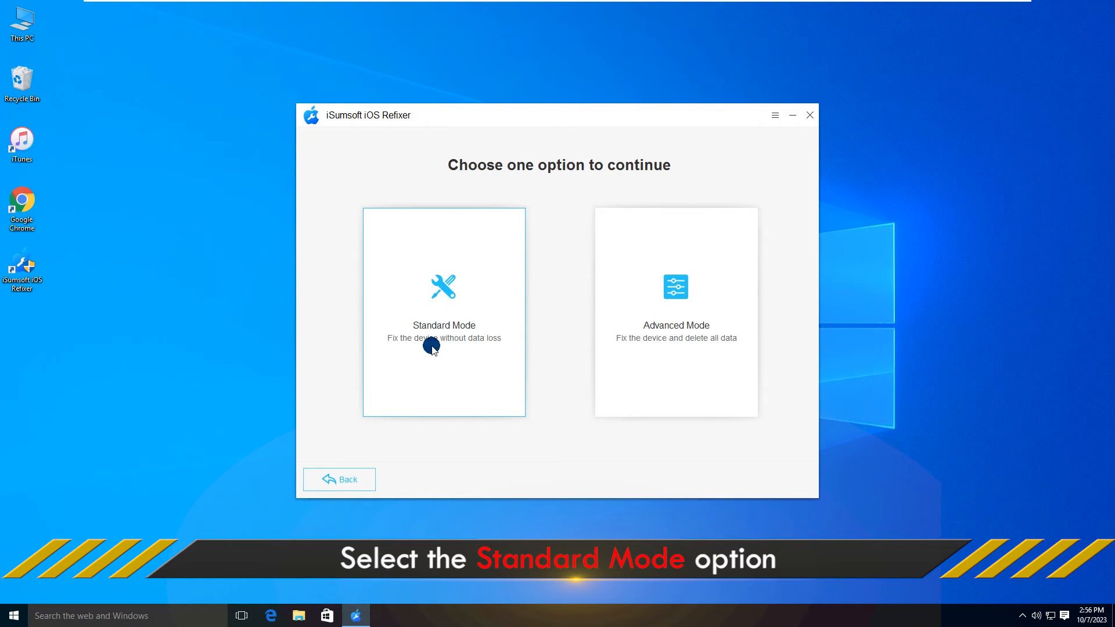
mouse_move(444, 327)
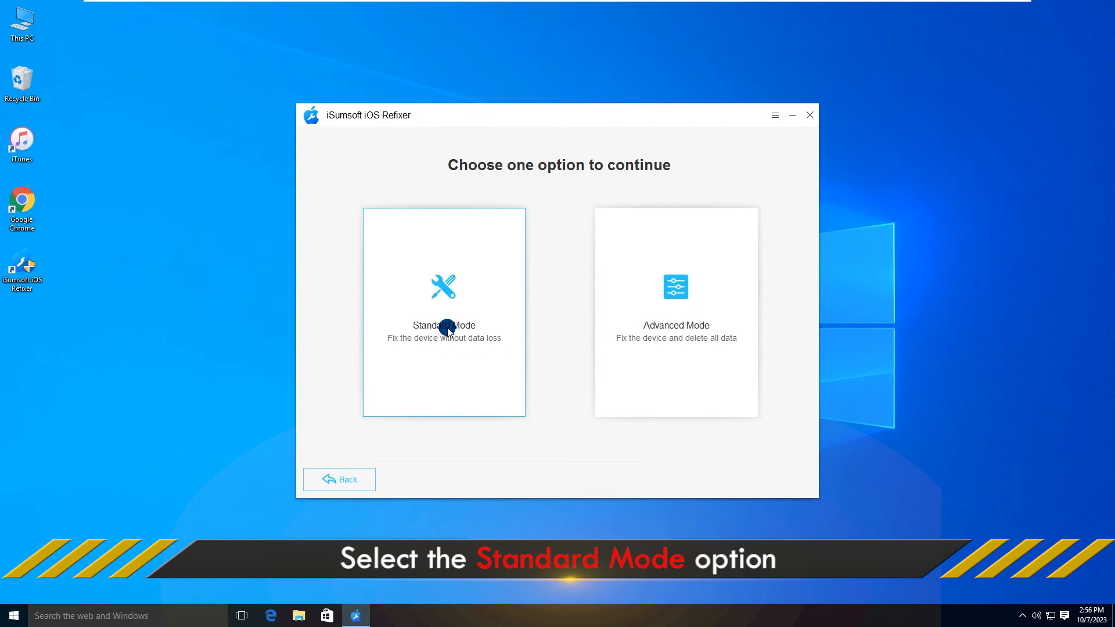
left_click(443, 313)
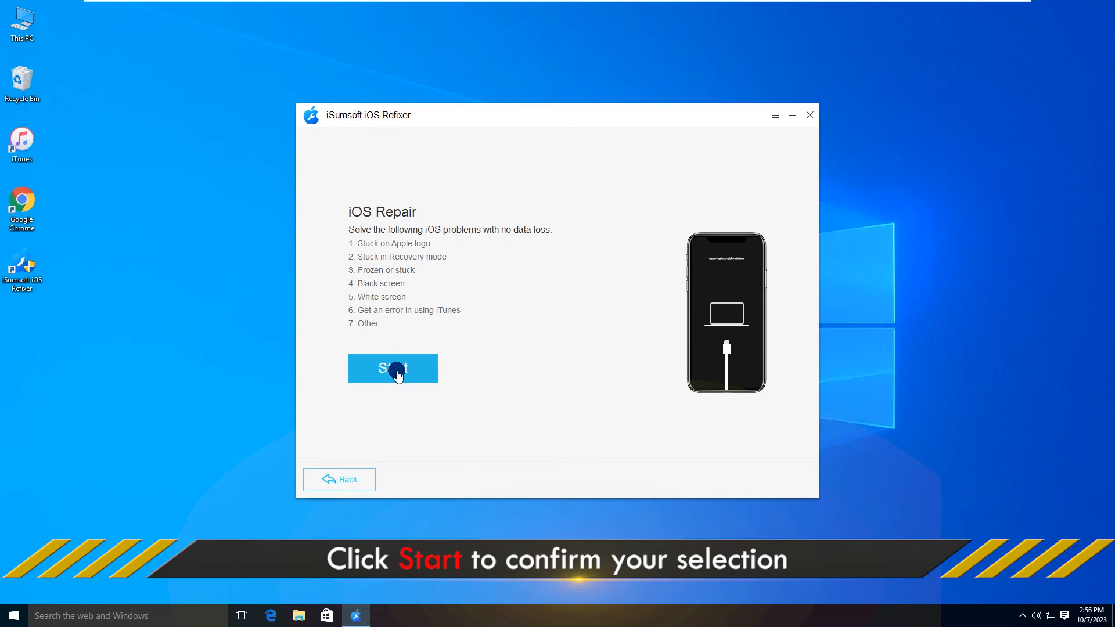
left_click(393, 368)
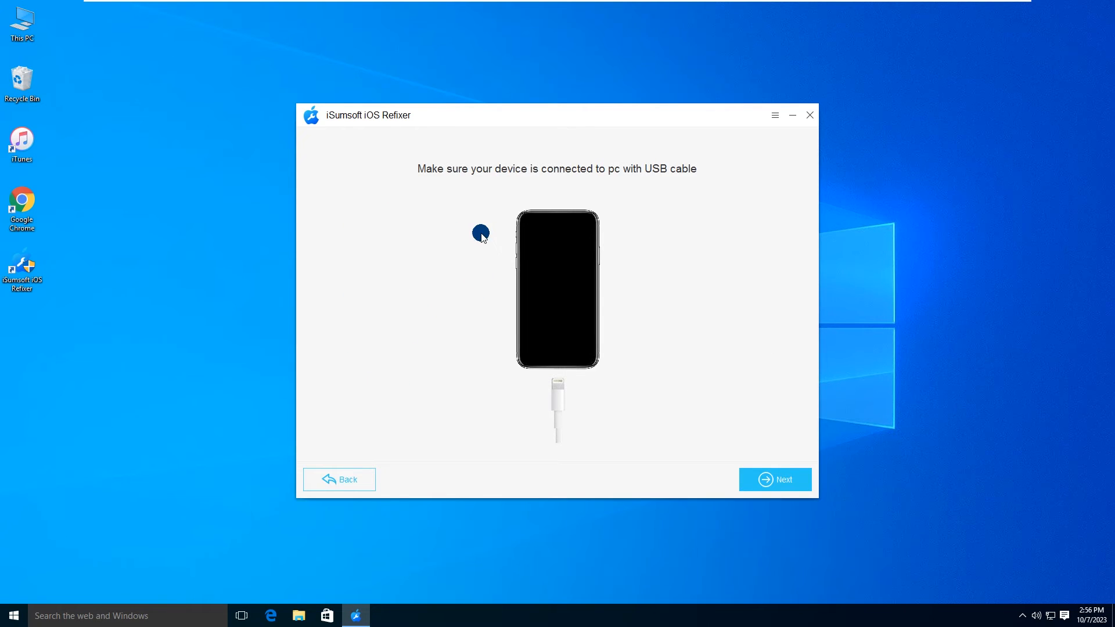
mouse_move(696, 178)
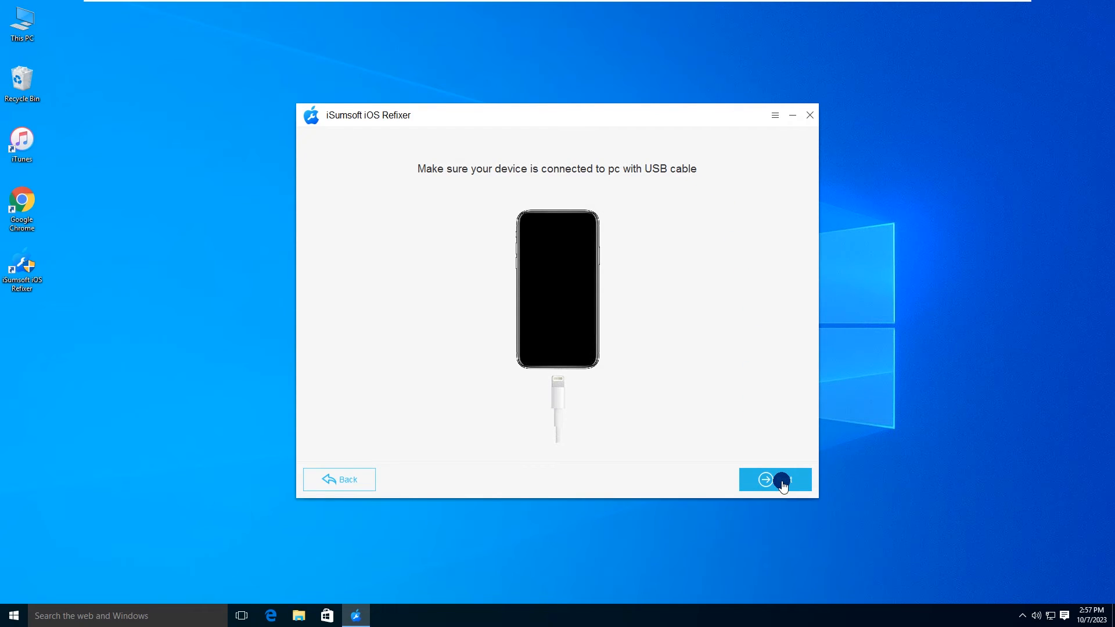
left_click(774, 479)
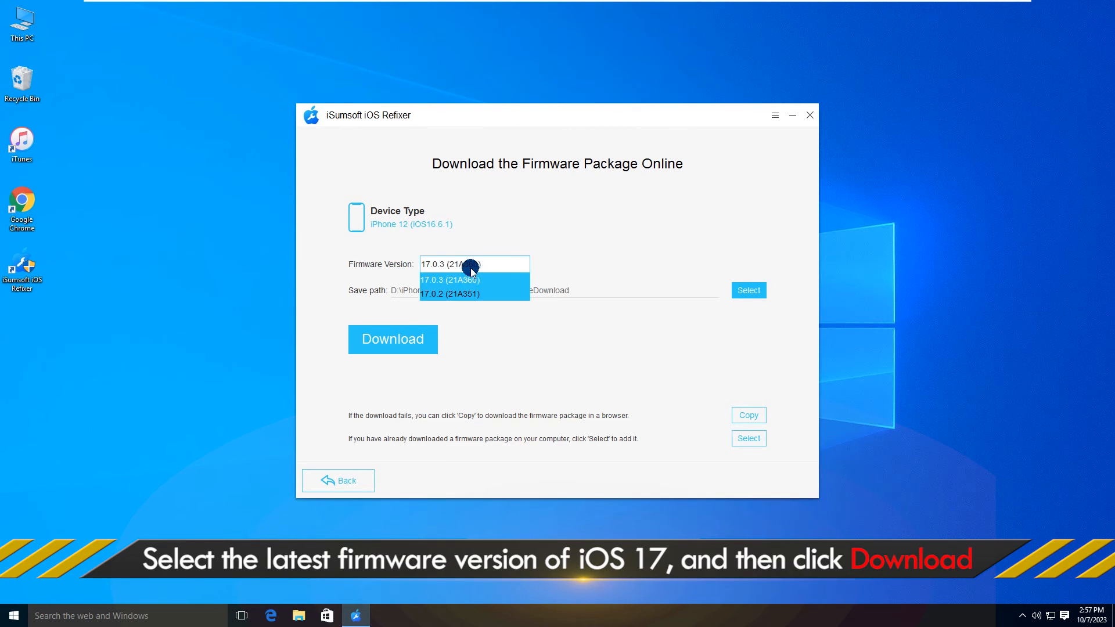
- Select firmware version 17.0.3 (21A360) and download the package
left_click(449, 279)
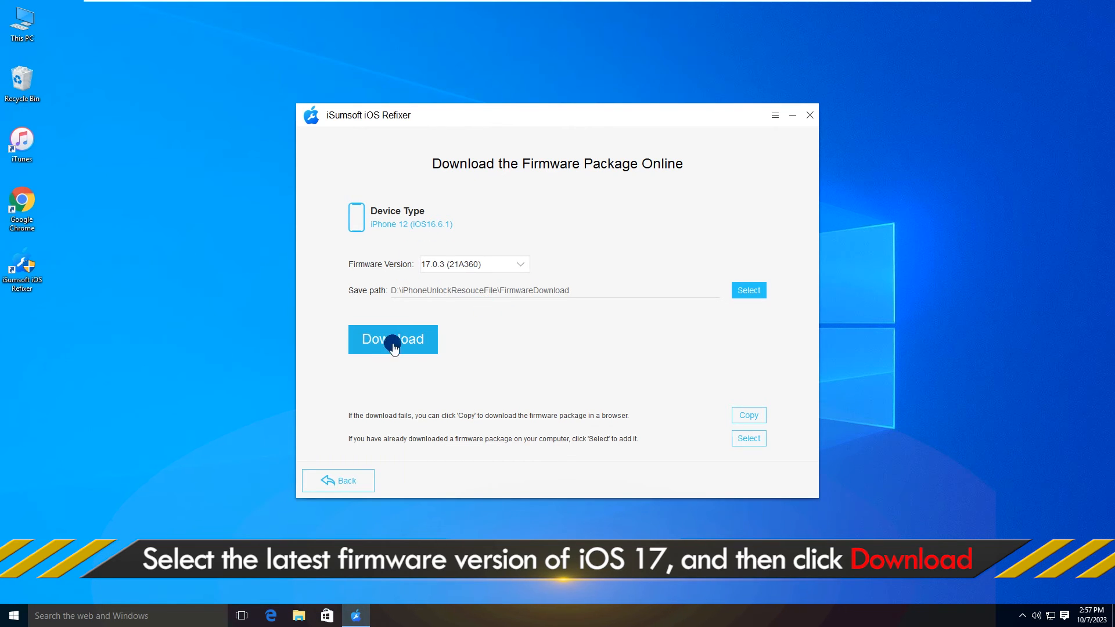
left_click(392, 339)
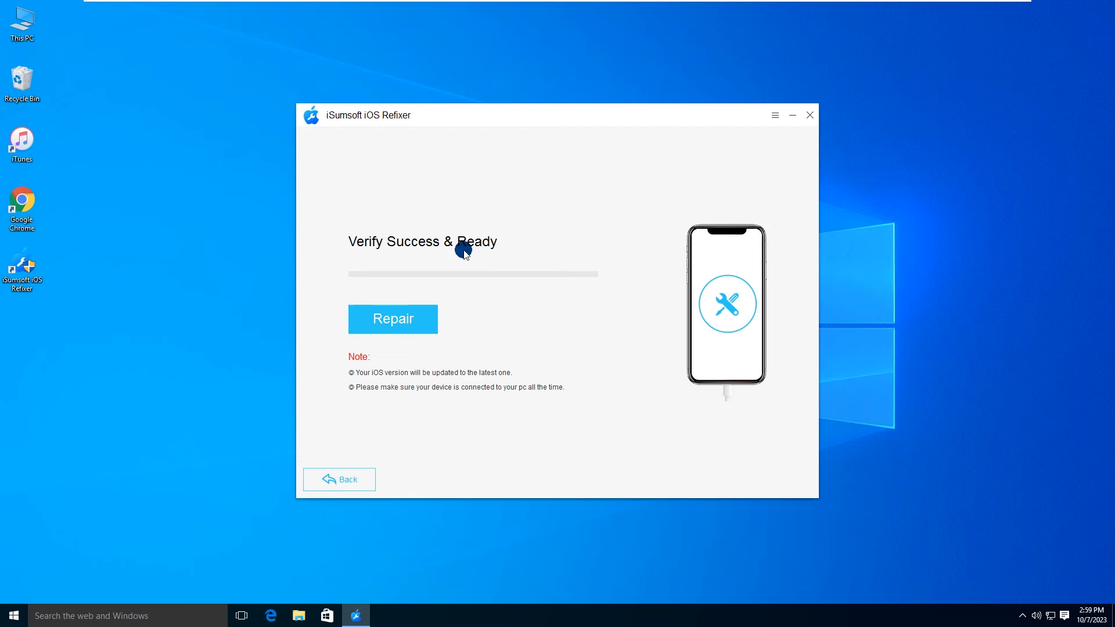
mouse_move(462, 278)
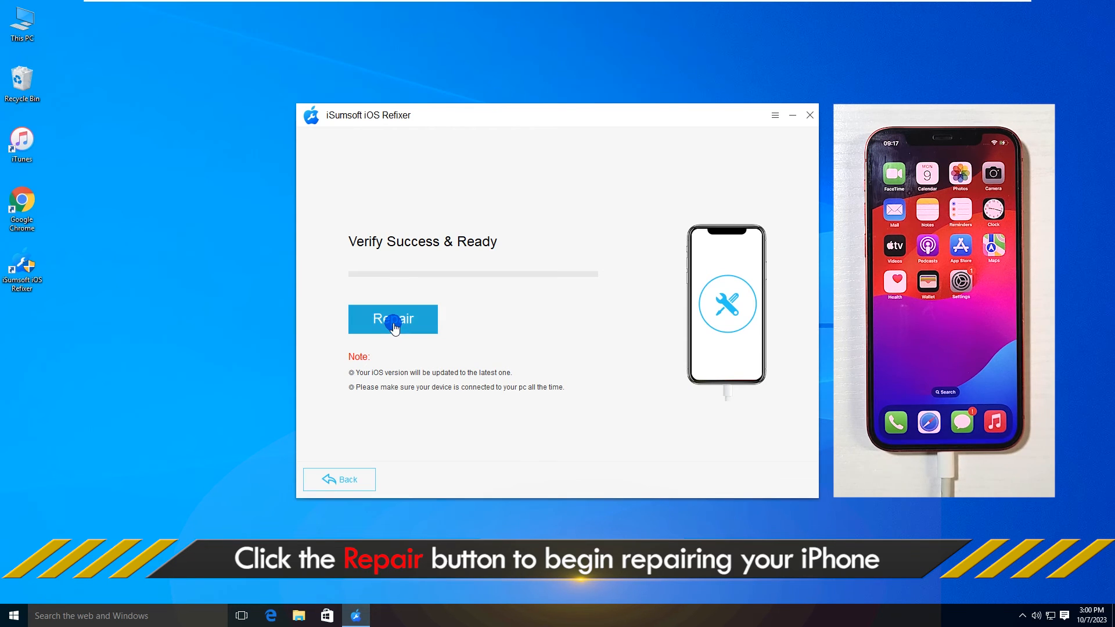
- Run the iPhone repair and acknowledge the 'iPhone Repair successfully!' message with Done
left_click(392, 319)
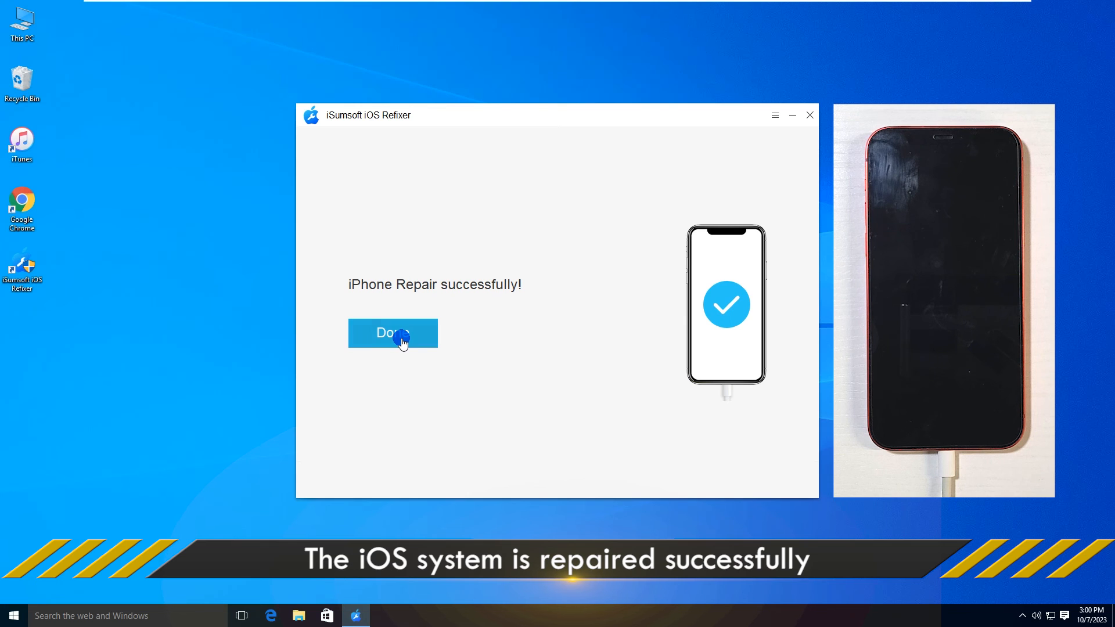
left_click(393, 333)
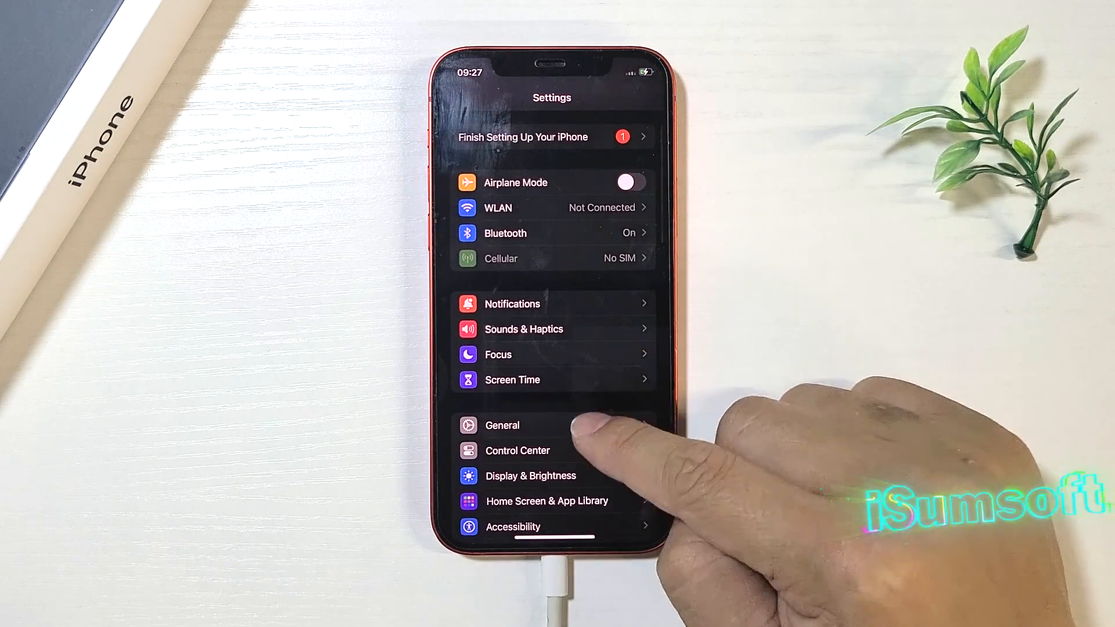
- Open General in the repaired iPhone's Settings to reach About and Software Update
left_click(502, 425)
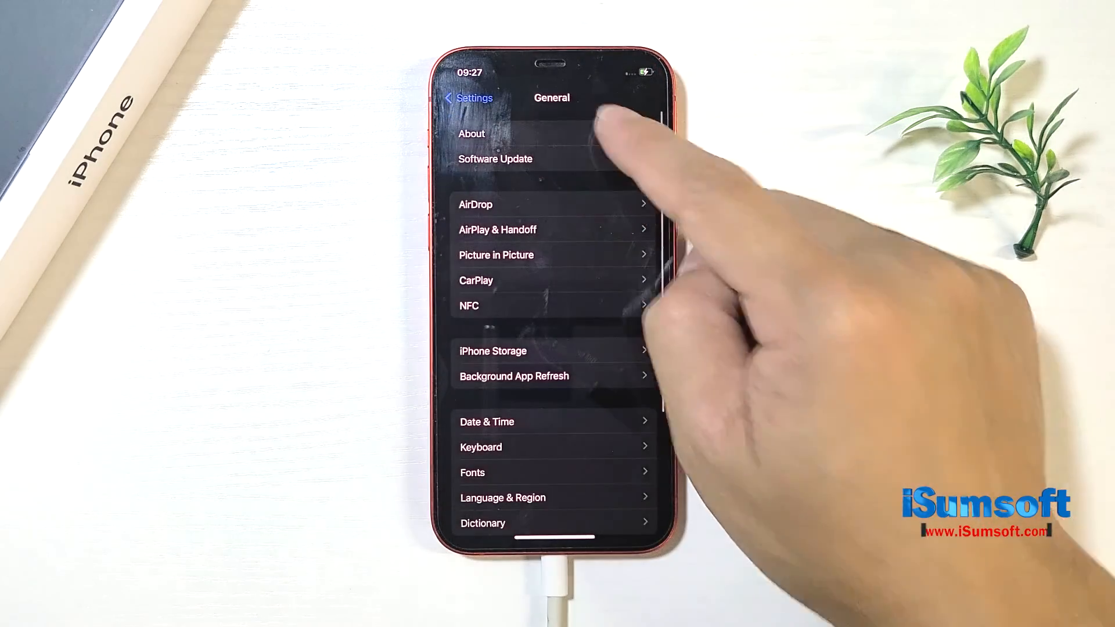